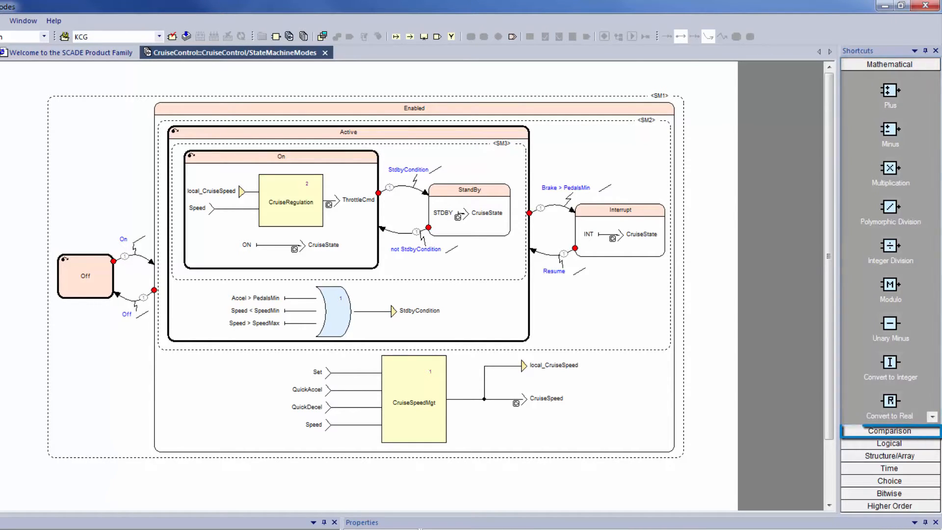
Select entries in the lower-right panel of the SCADE workspace
click(889, 456)
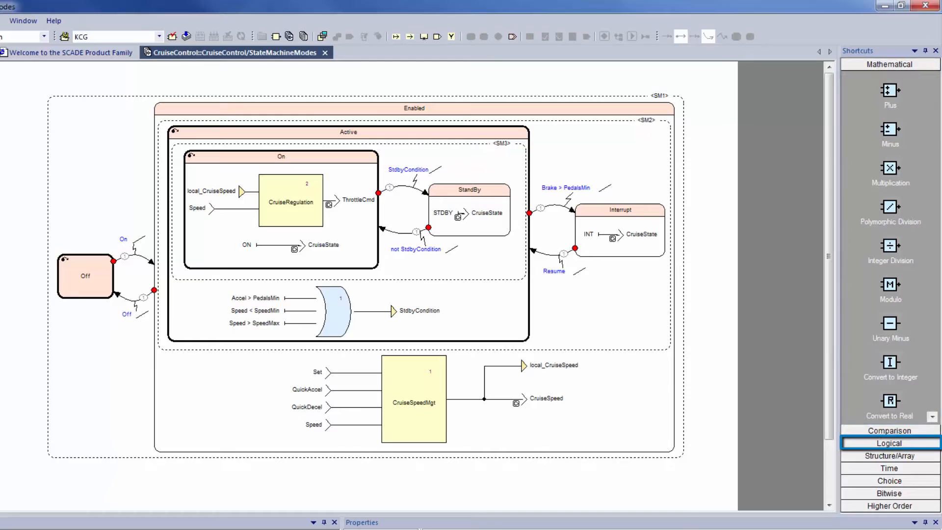
click(888, 468)
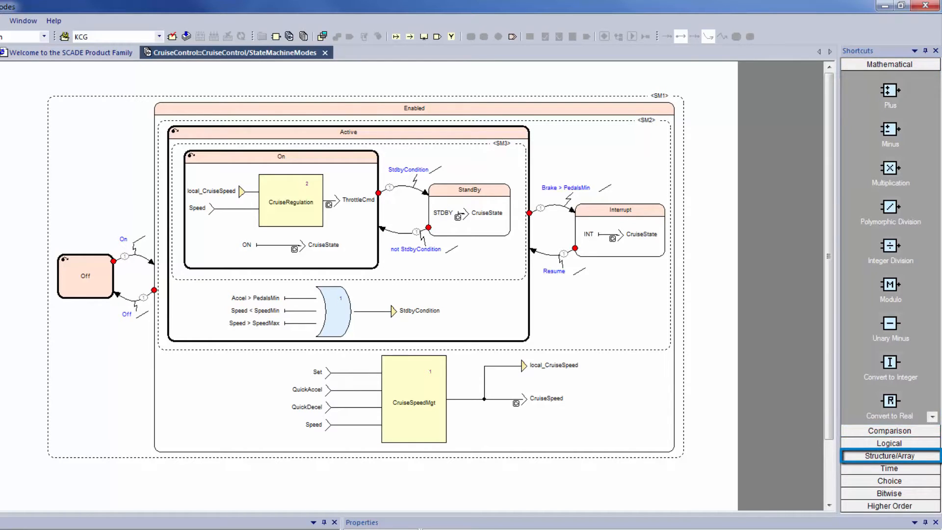
click(885, 481)
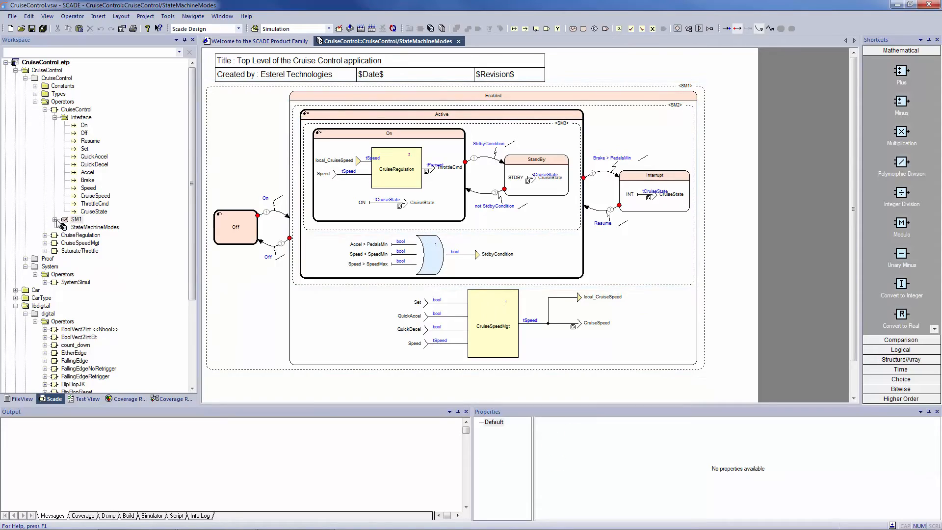
Expand SM1 to its states and show the Brake > PedalsMin transition's activation condition in Properties
click(54, 219)
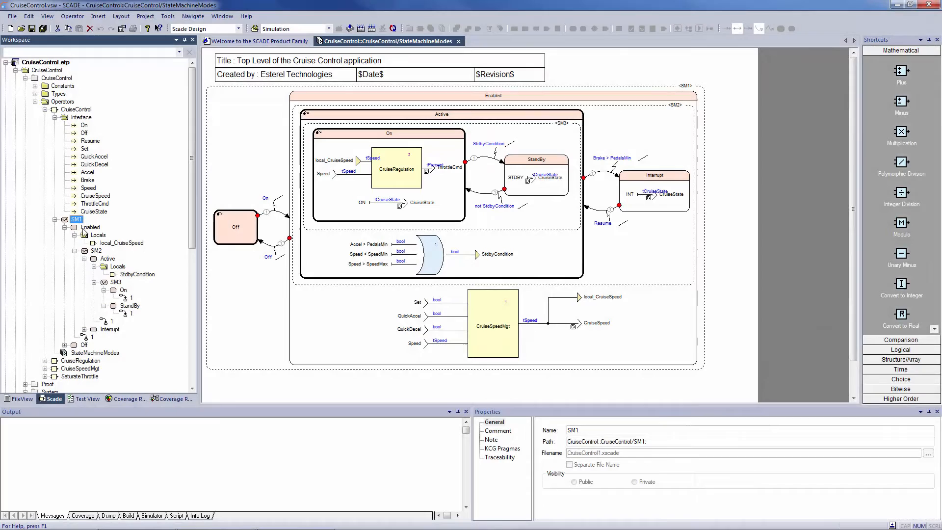
mouse_move(602, 173)
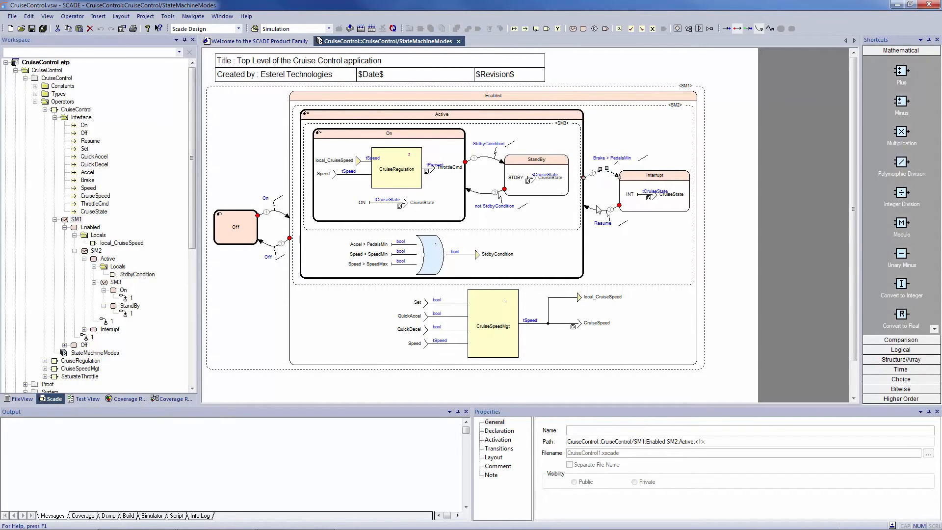
click(497, 439)
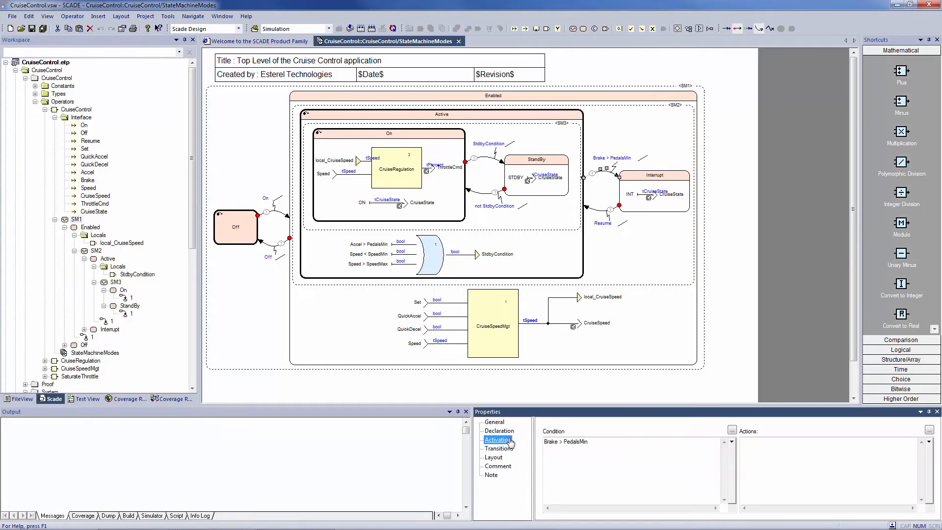